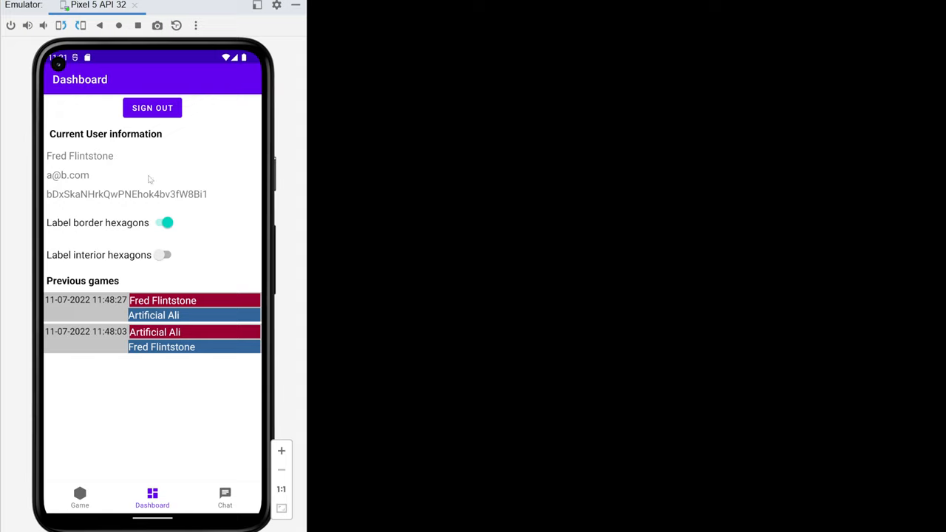
mouse_move(115, 316)
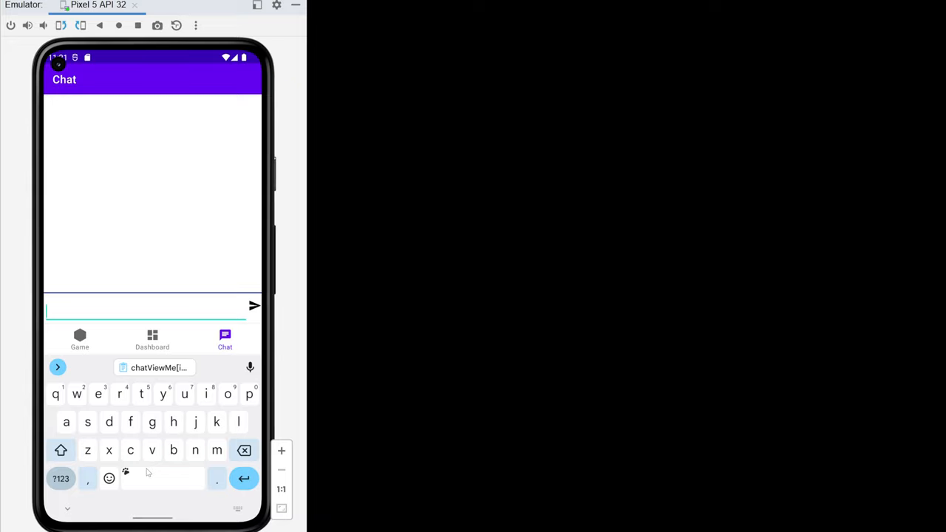
Sign out, then register a new account with an 'a@' email, name and password
type("Don't tr")
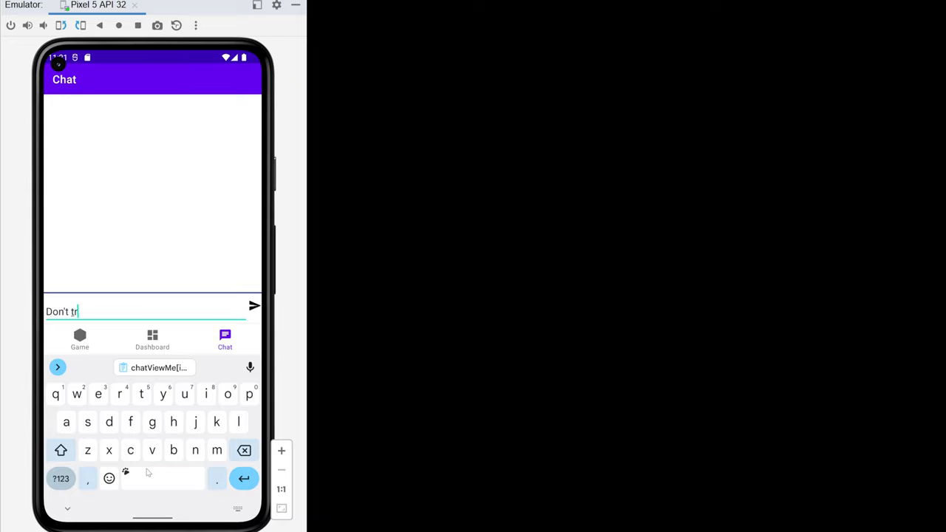
left_click(152, 337)
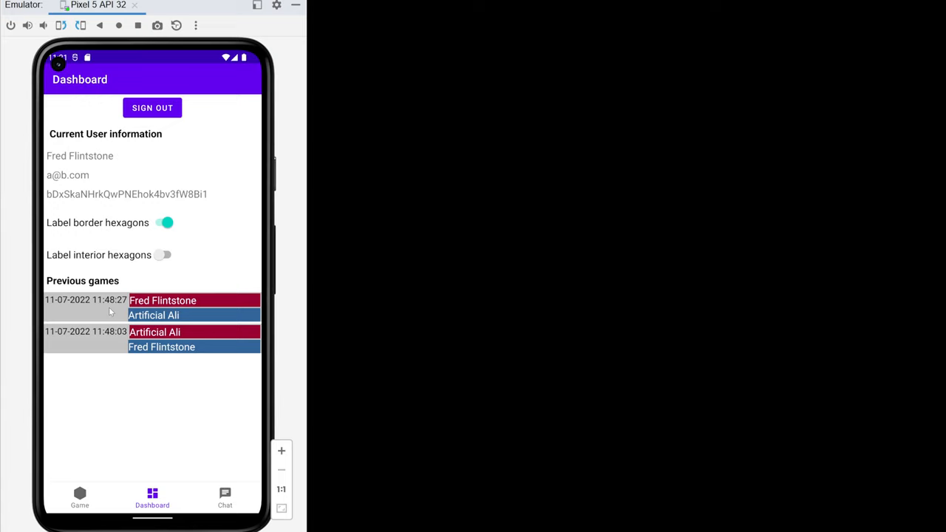
left_click(153, 108)
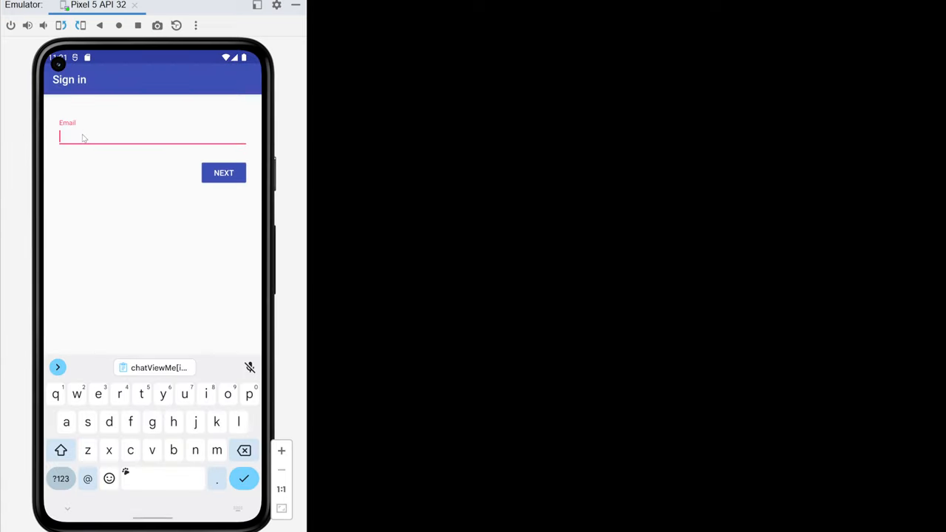
type("a@")
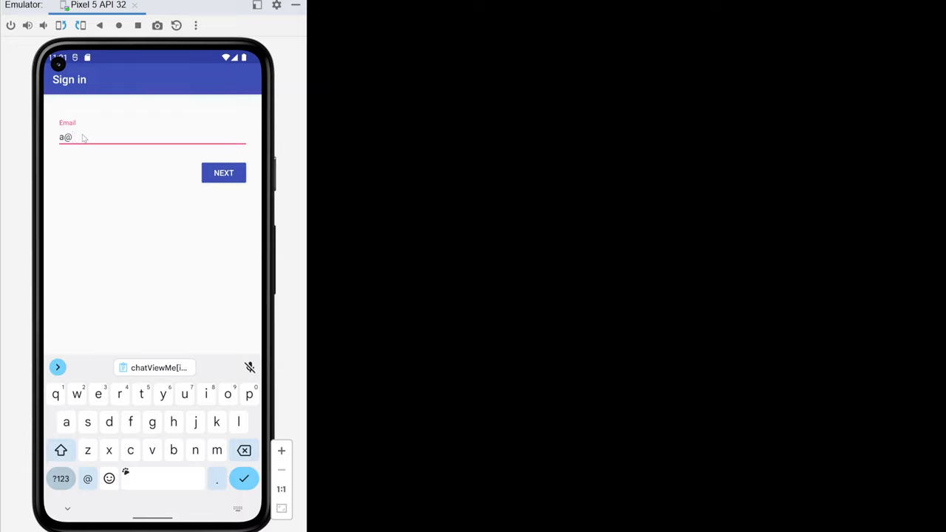
left_click(223, 173)
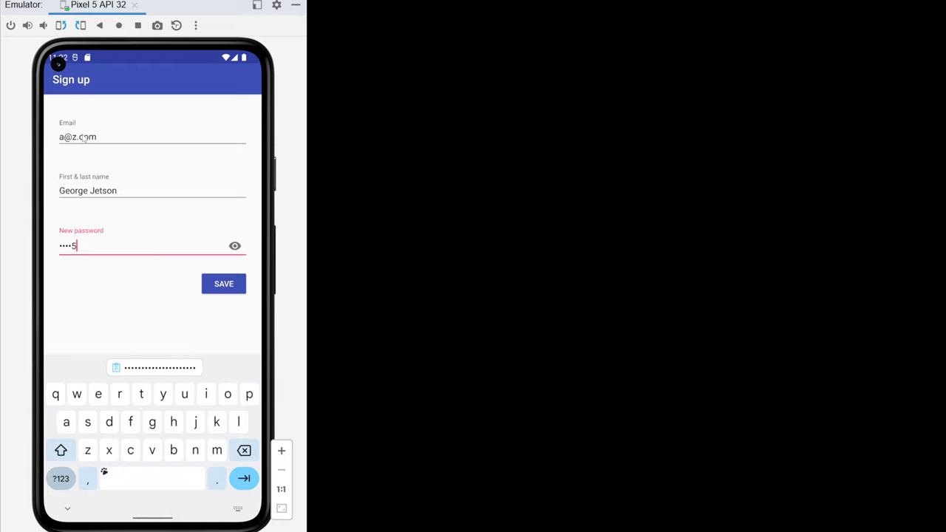
left_click(223, 284)
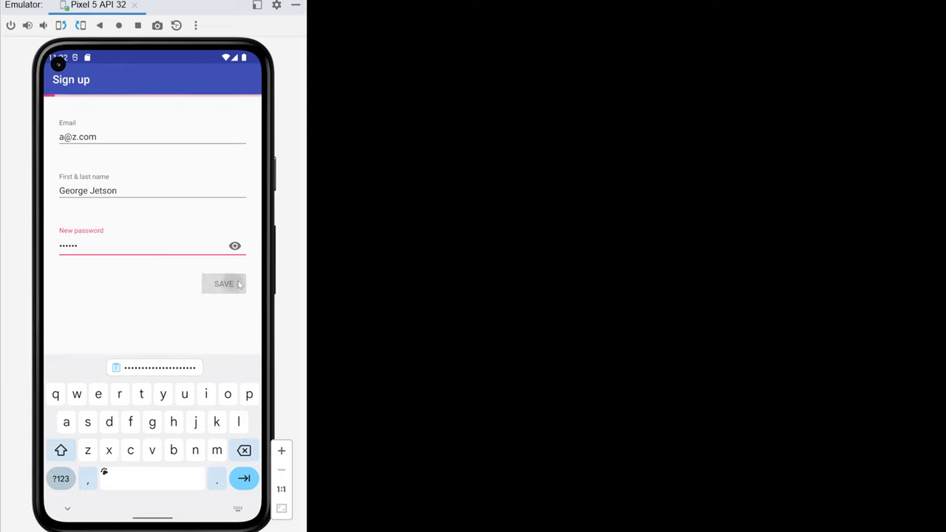
left_click(223, 284)
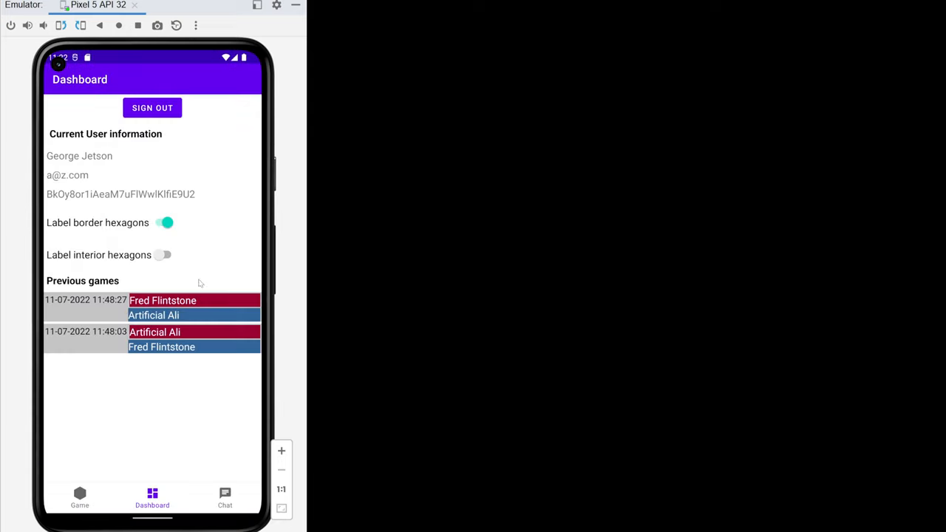
mouse_move(105, 395)
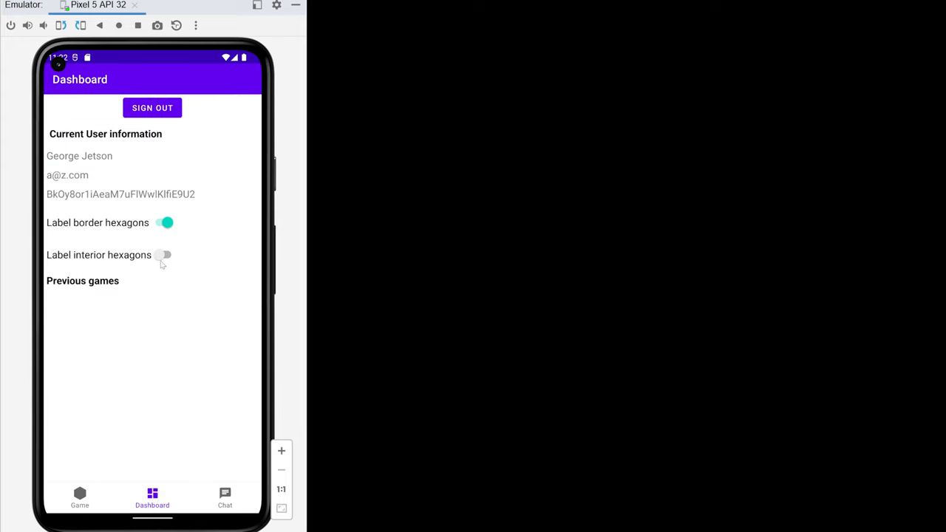
mouse_move(106, 146)
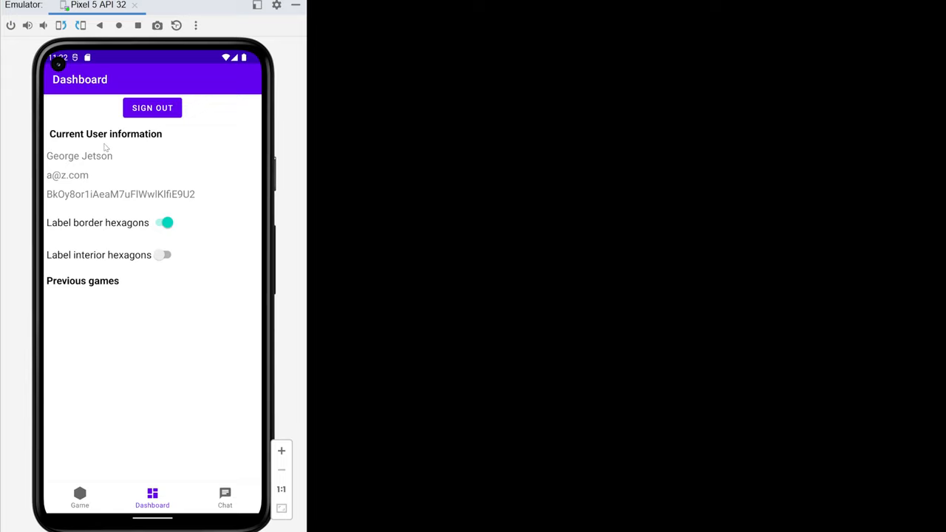
mouse_move(122, 153)
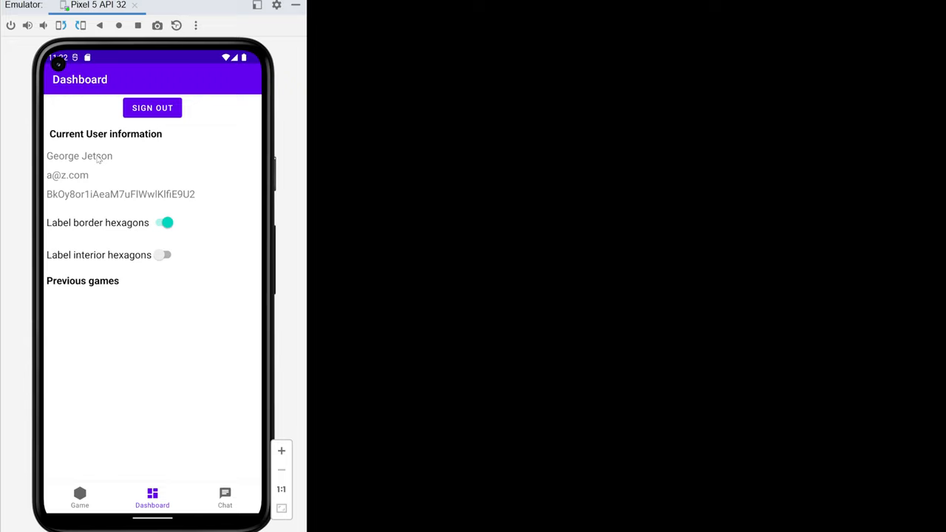
mouse_move(139, 262)
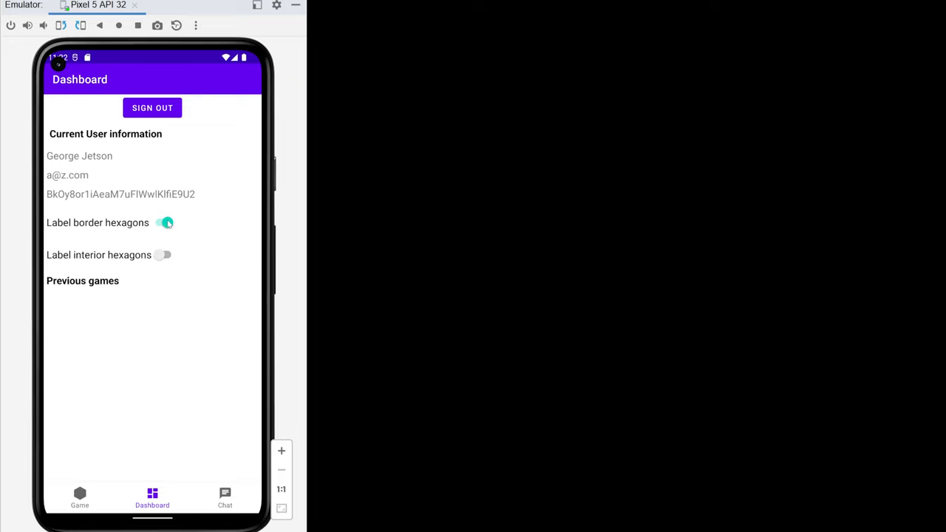
Check the Game tab, then switch on 'Label interior hexagons' on the empty dashboard
left_click(80, 496)
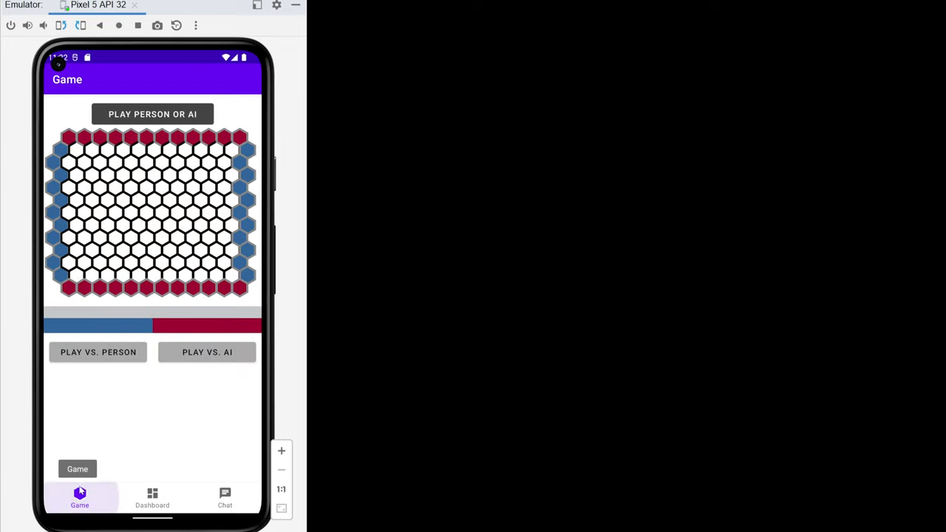
left_click(151, 497)
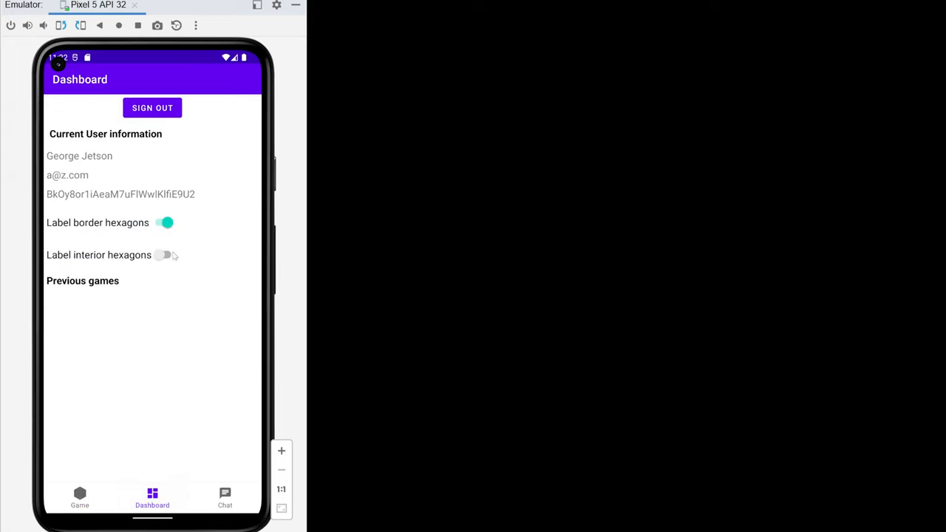
left_click(164, 255)
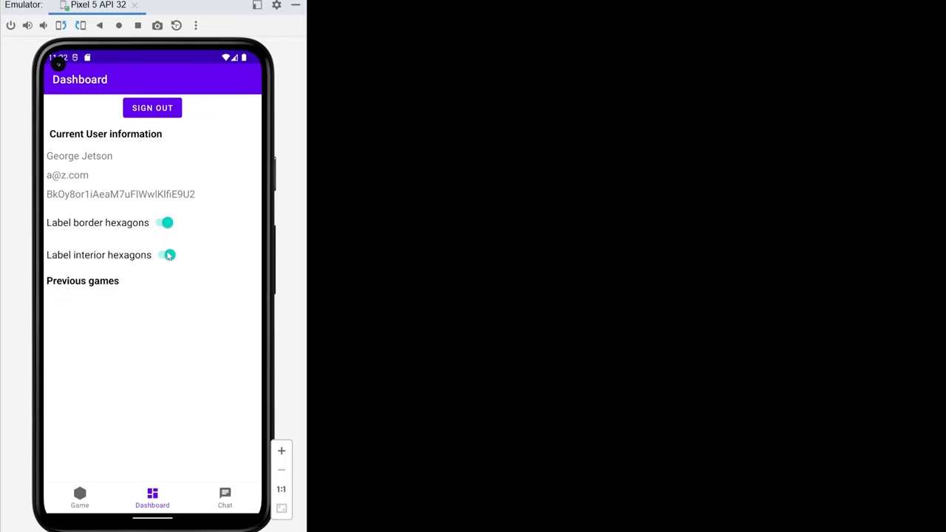
Open the Chat tab and type 'Hi, how are you?' in the message field
left_click(169, 255)
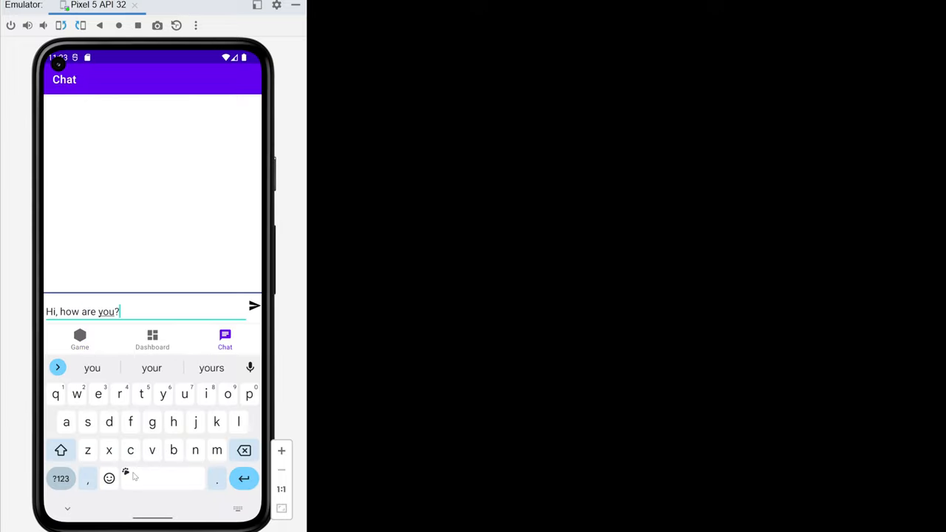
Send the greeting and type 'Why thank you!' after the 'Nice move' reply
left_click(254, 306)
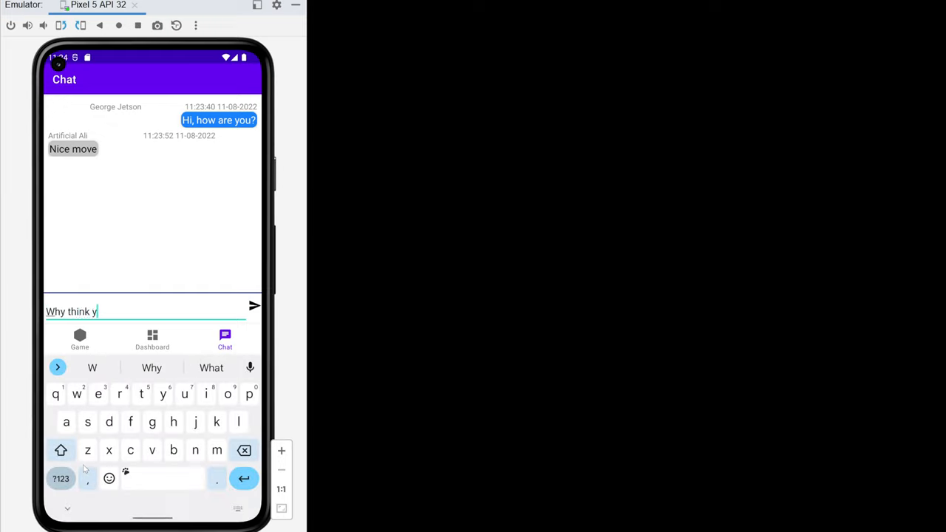
type("hank you!")
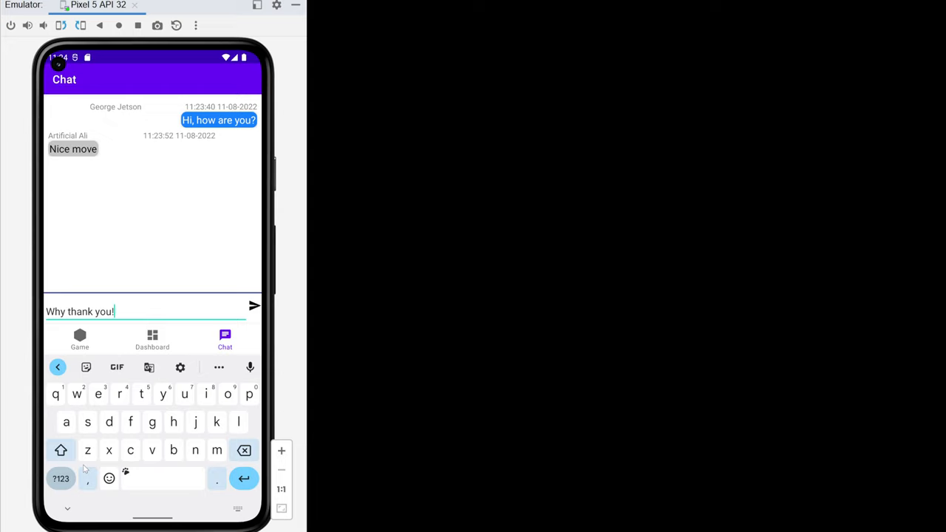
Send 'Why thank you!' and finish the game until Blue wins (45)
left_click(79, 340)
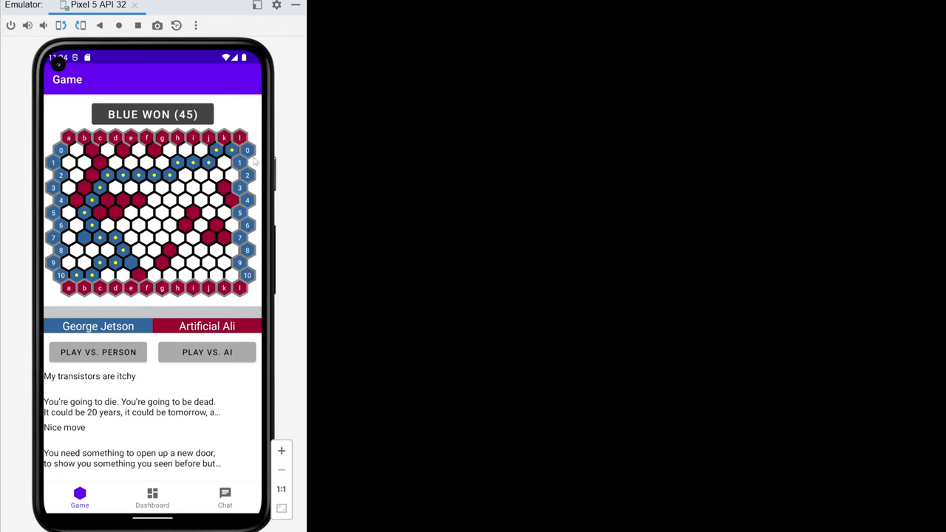
left_click(151, 496)
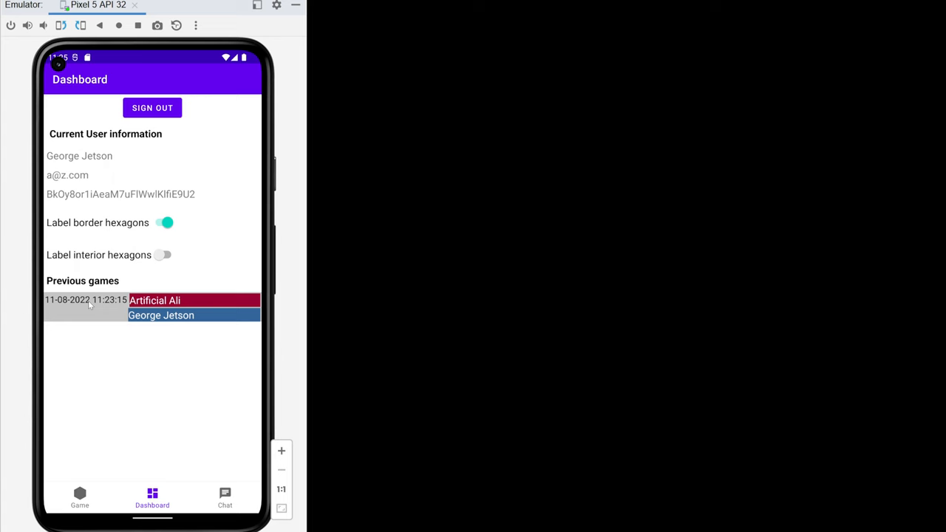
left_click(225, 496)
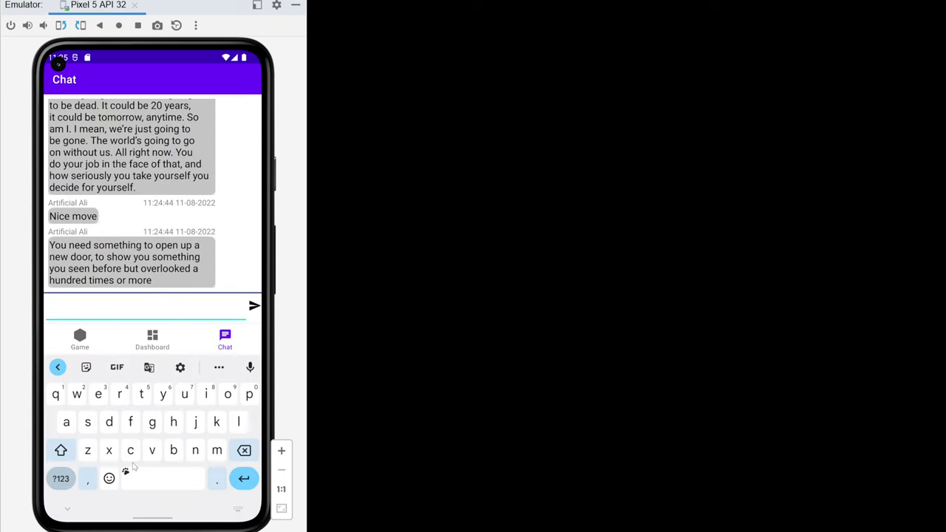
Type and send 'Can't go back to the past' in the replayed game's chat
type("Can't")
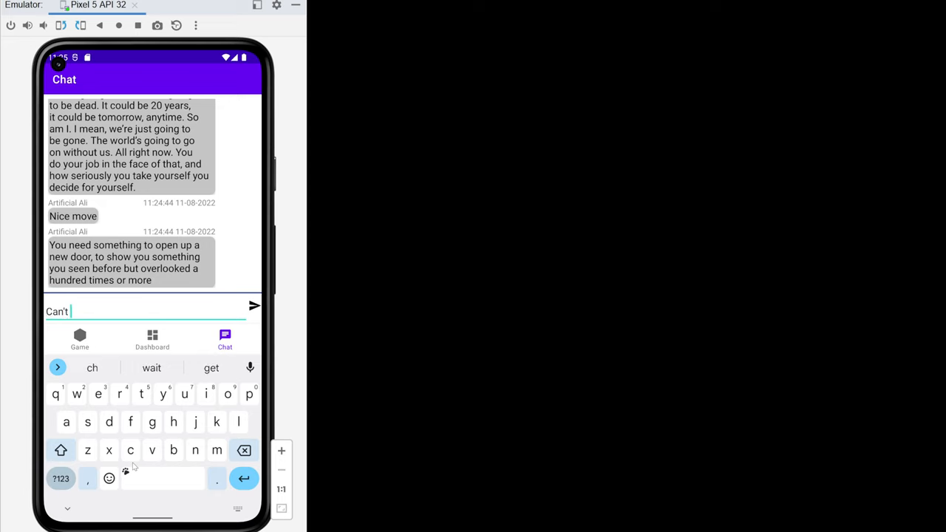
type("go back to the past")
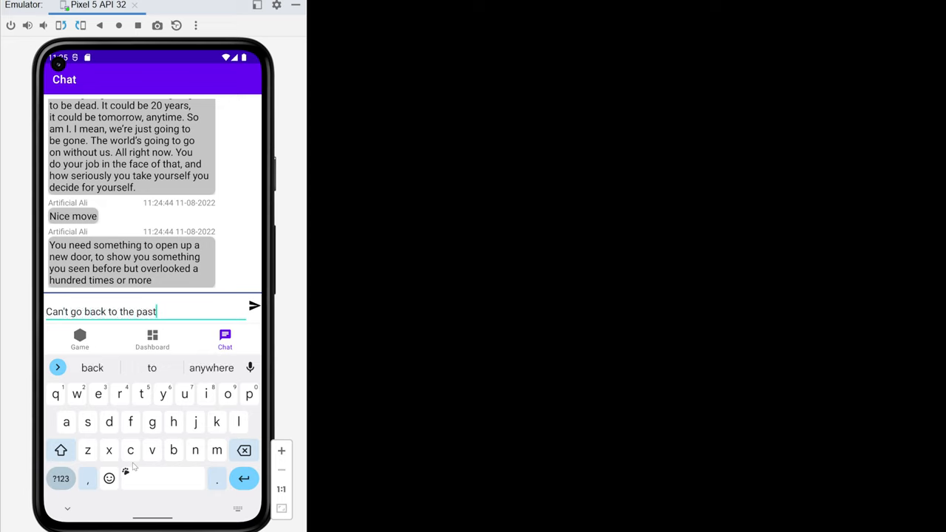
left_click(254, 306)
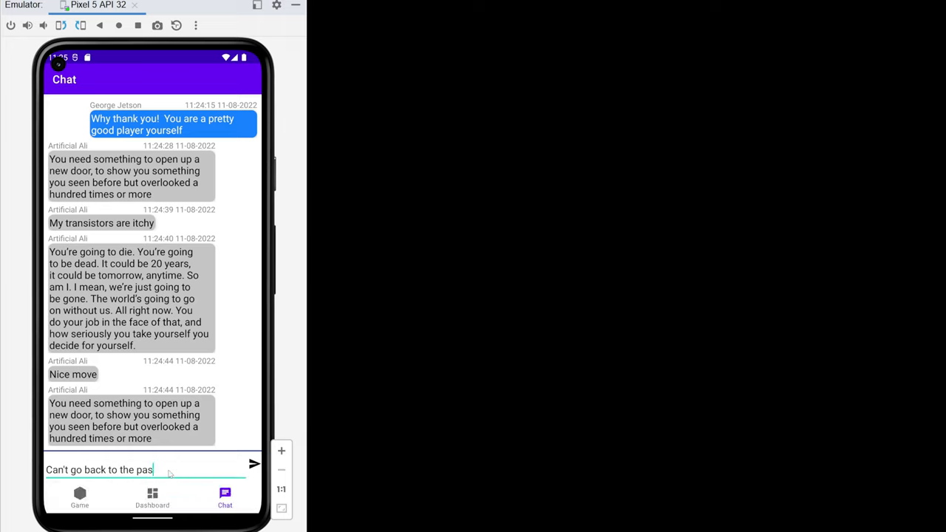
left_click(254, 465)
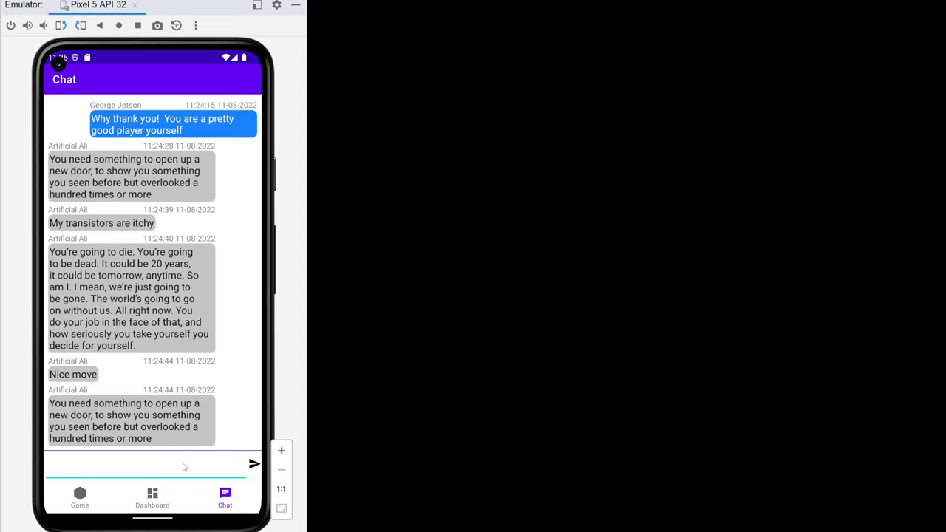
left_click(254, 465)
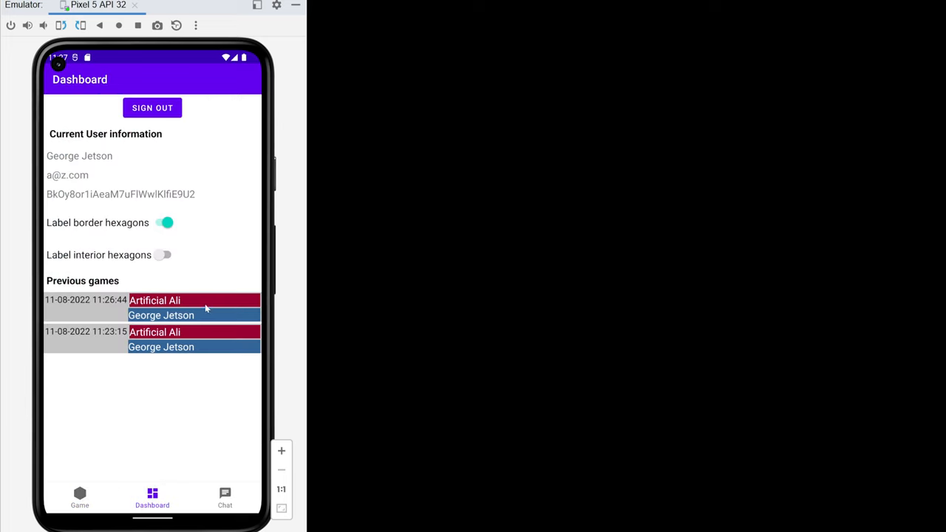
mouse_move(99, 300)
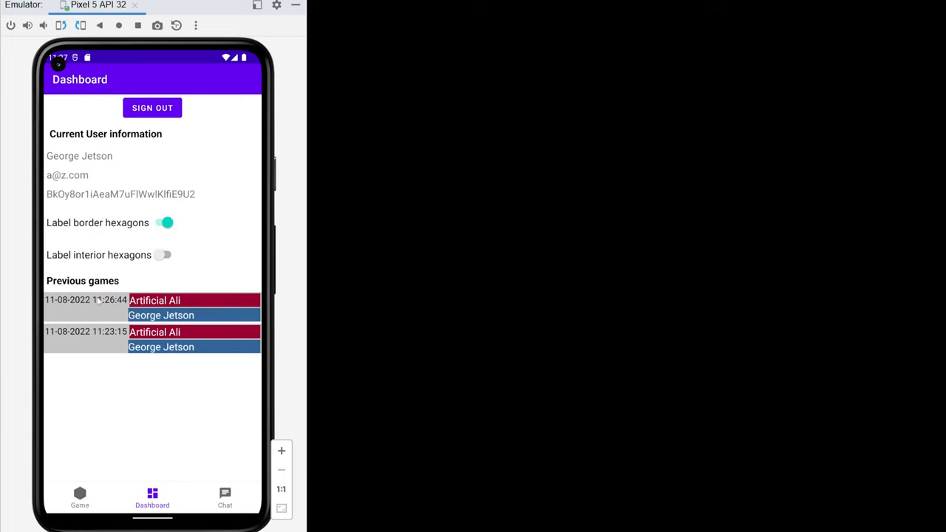
mouse_move(110, 365)
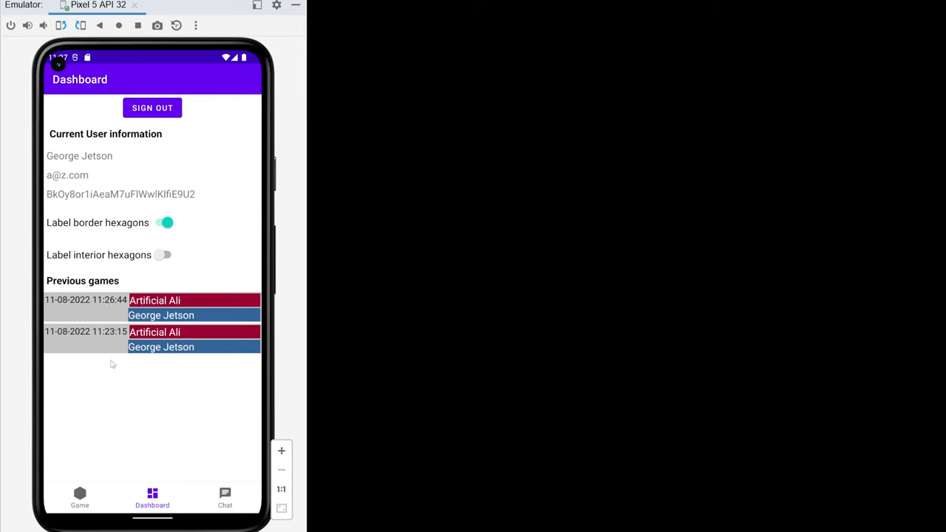
Sign out and sign in as Betty Rubble with her '@c.com' email and password
left_click(80, 494)
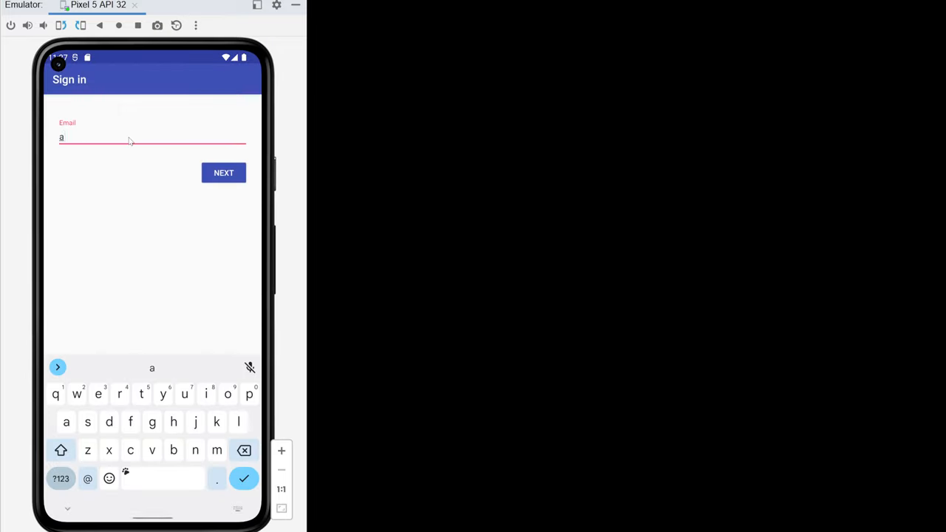
type("@c.com")
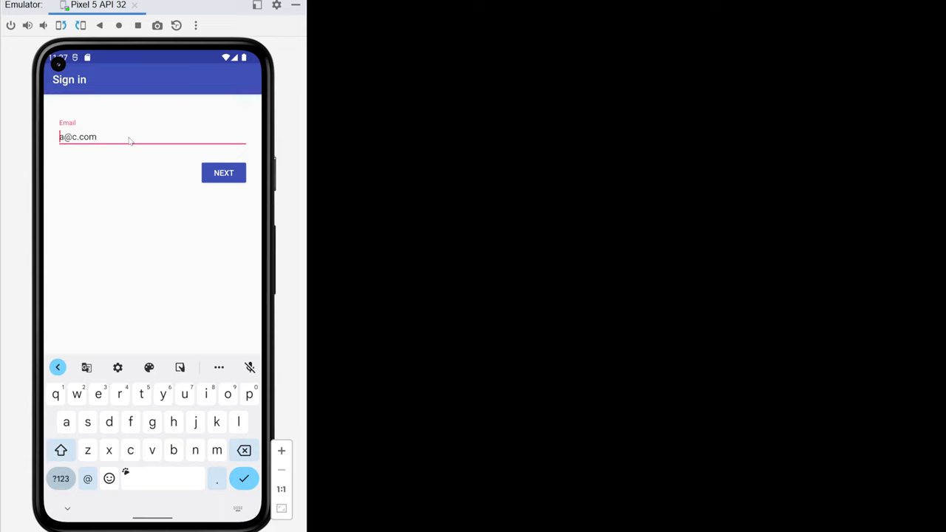
left_click(223, 172)
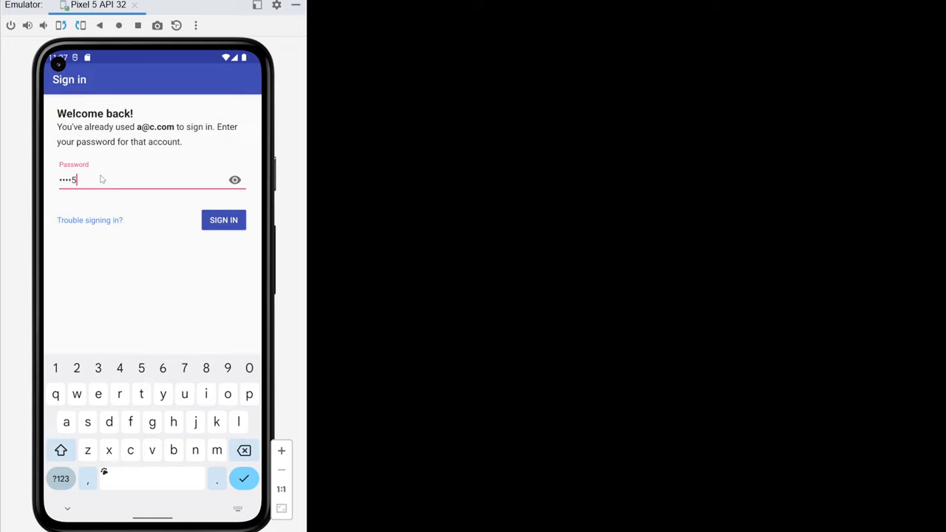
left_click(223, 219)
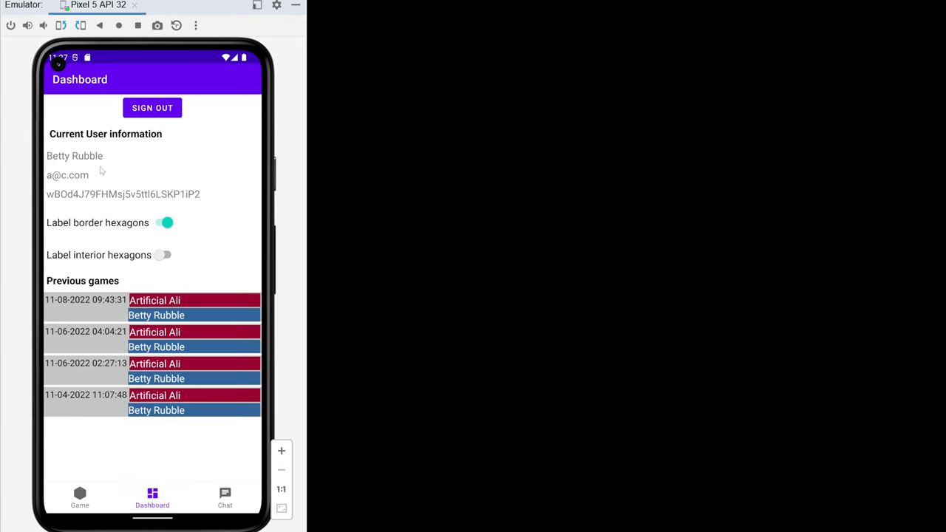
mouse_move(103, 308)
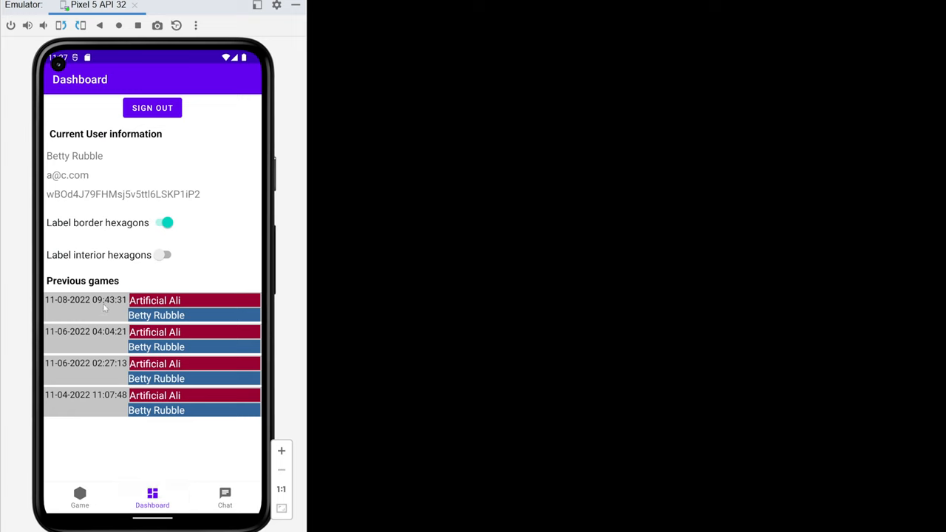
left_click(224, 496)
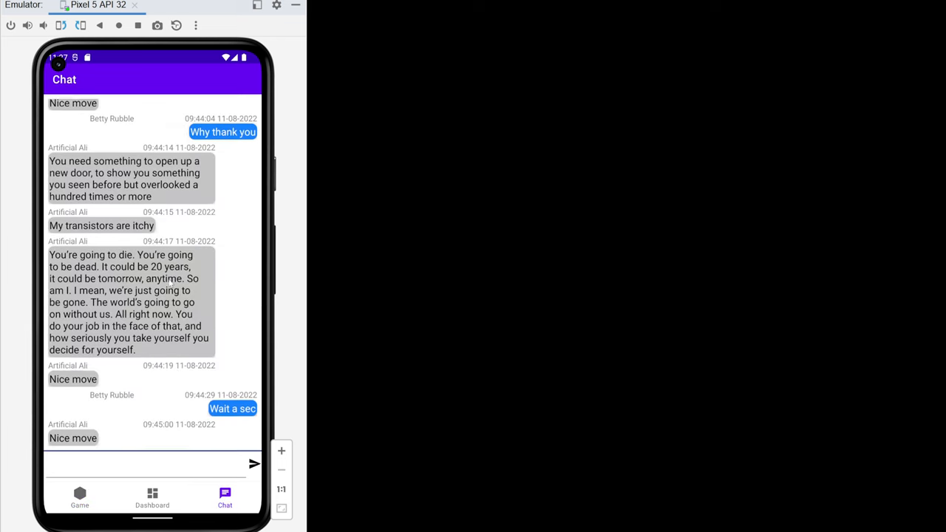
left_click(78, 503)
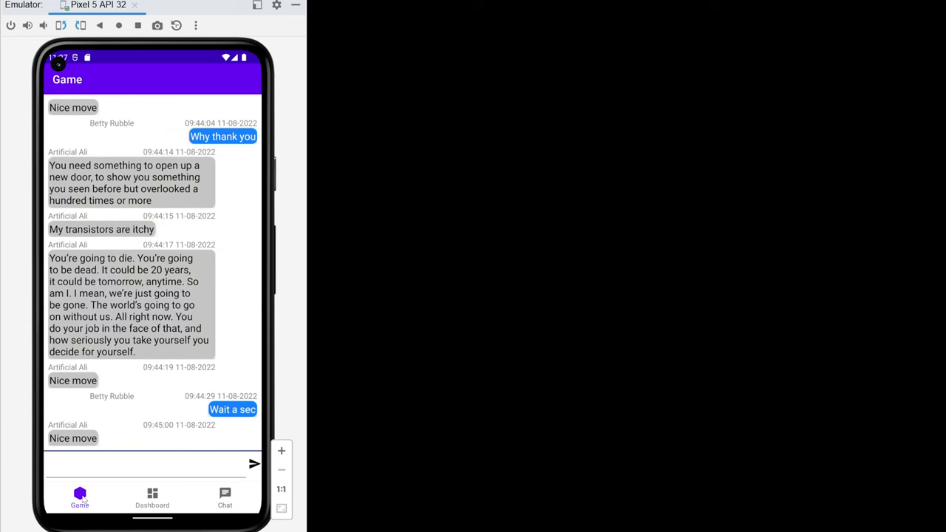
left_click(152, 497)
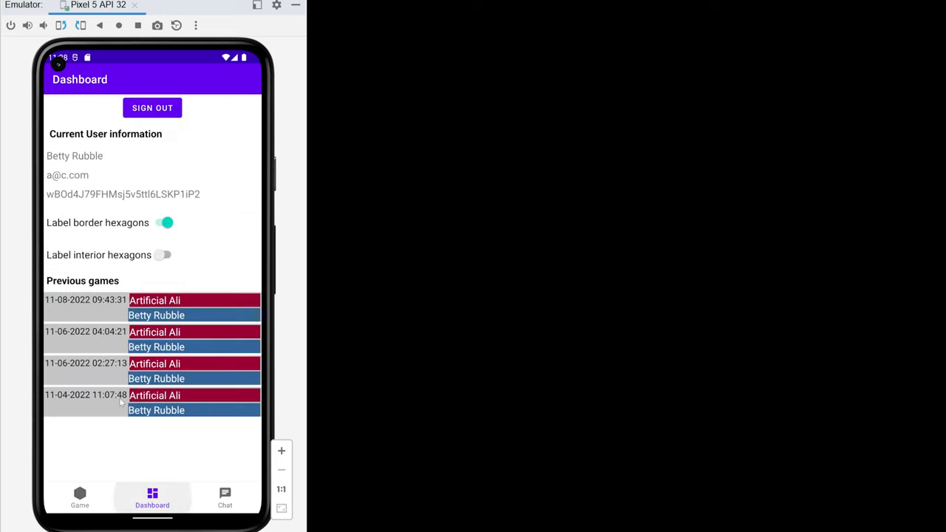
mouse_move(206, 371)
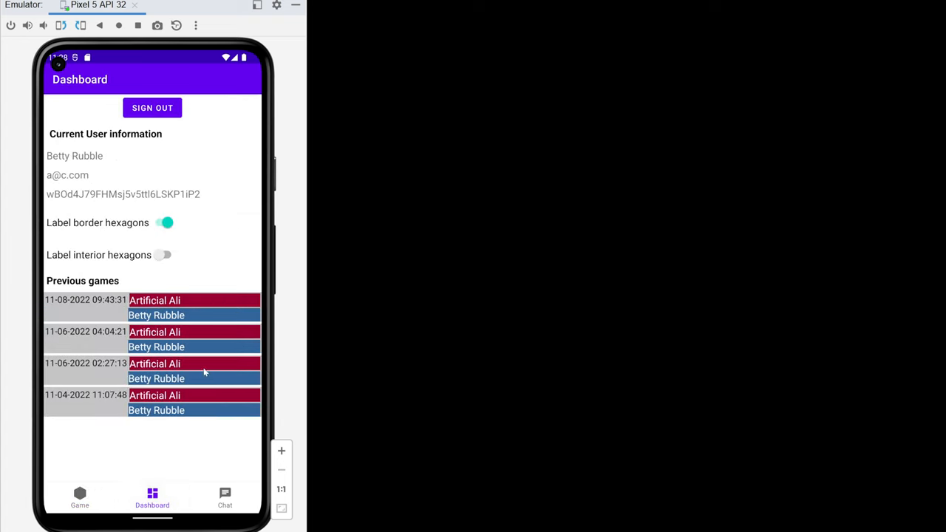
mouse_move(194, 332)
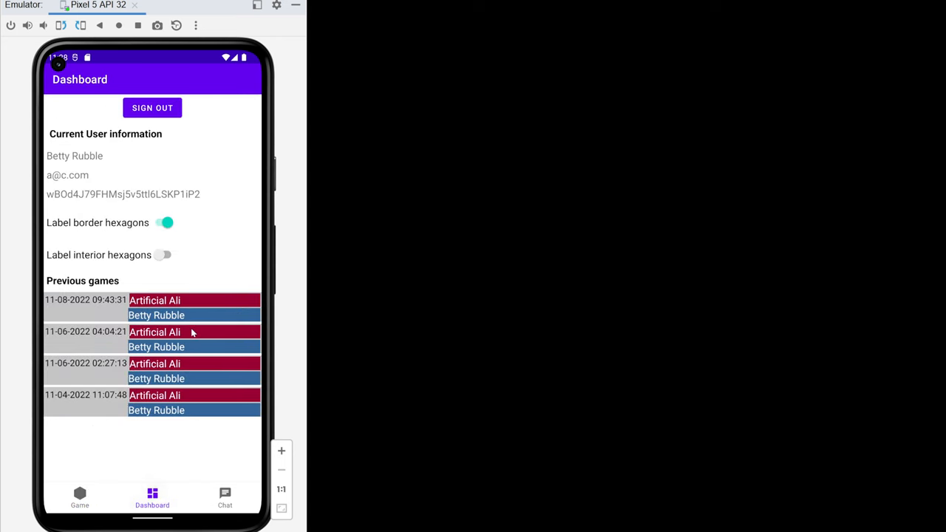